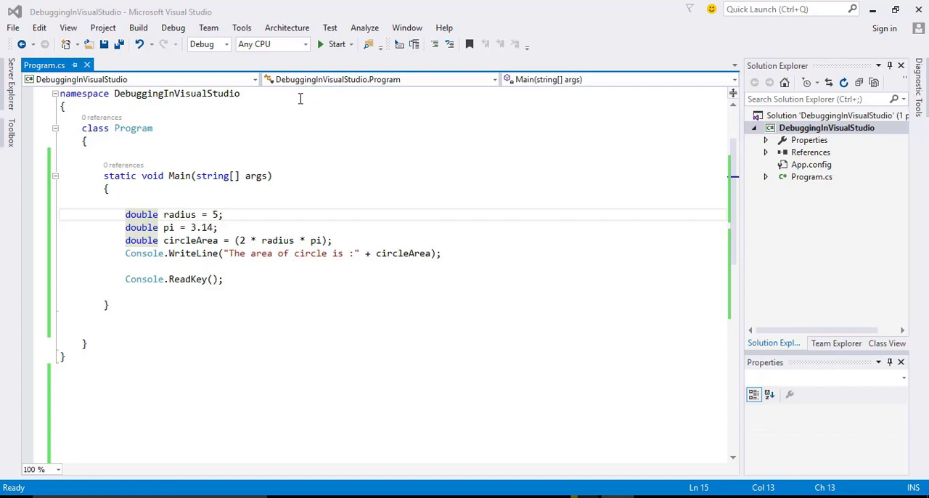
pyautogui.moveTo(354, 138)
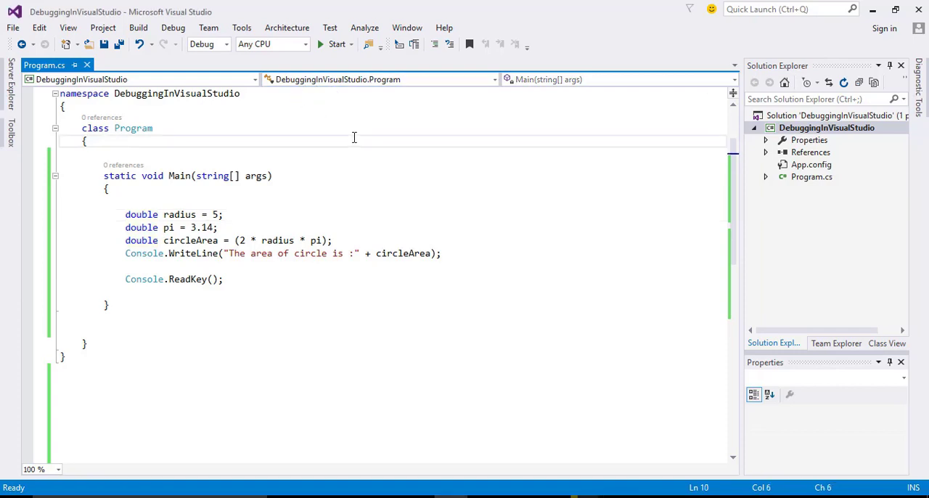
pyautogui.moveTo(340, 154)
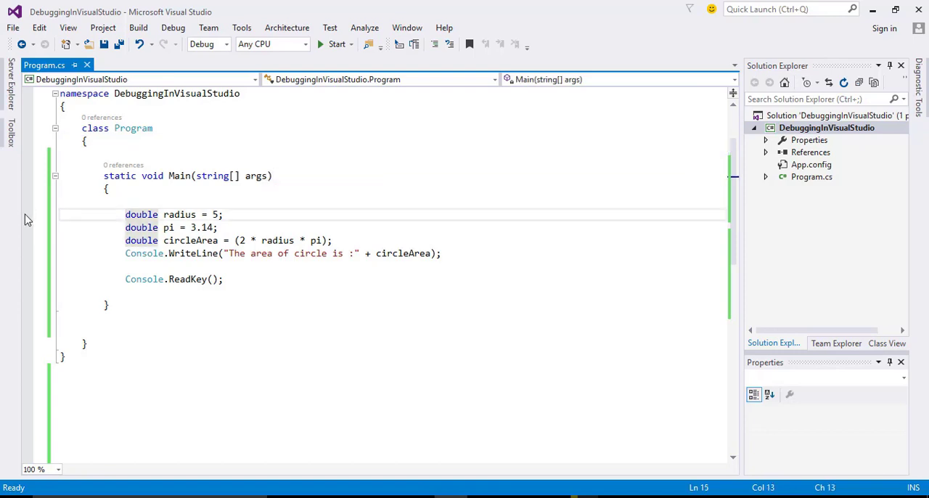
# - Add a breakpoint on 'double radius = 5;' and start debugging to pause there
pyautogui.click(27, 215)
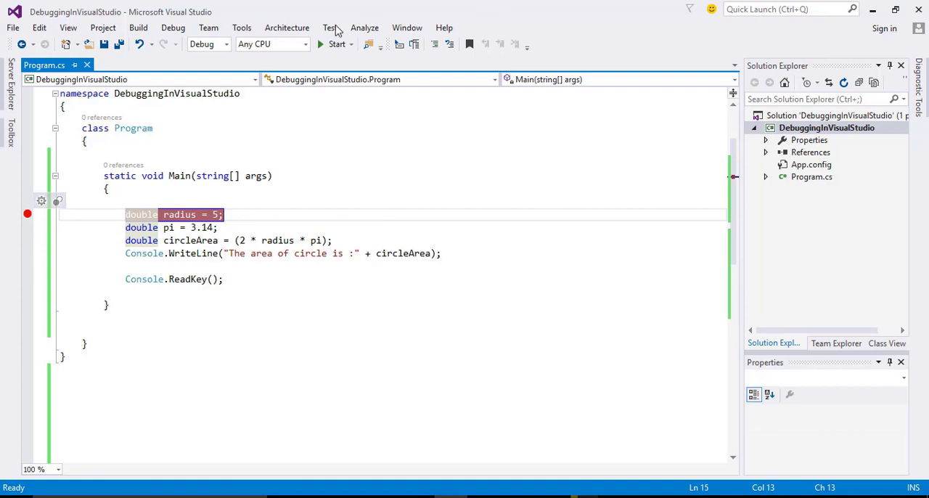
pyautogui.click(173, 28)
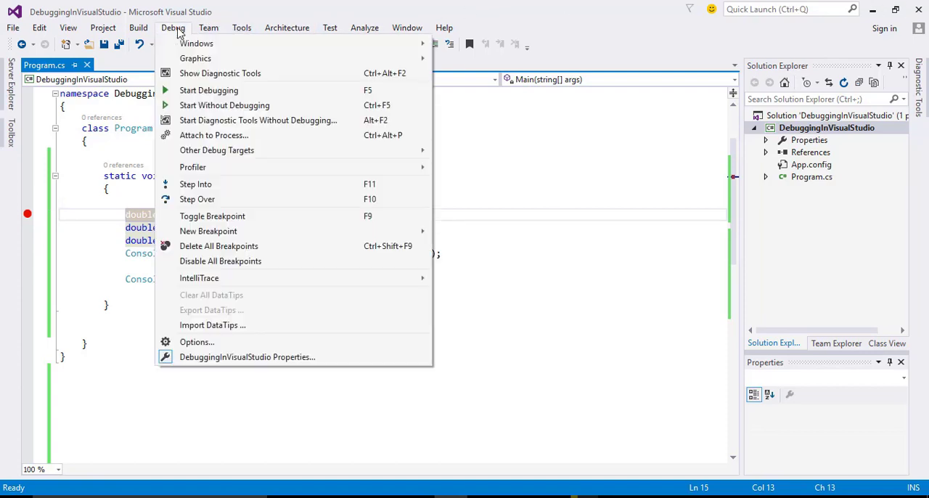
pyautogui.moveTo(209, 90)
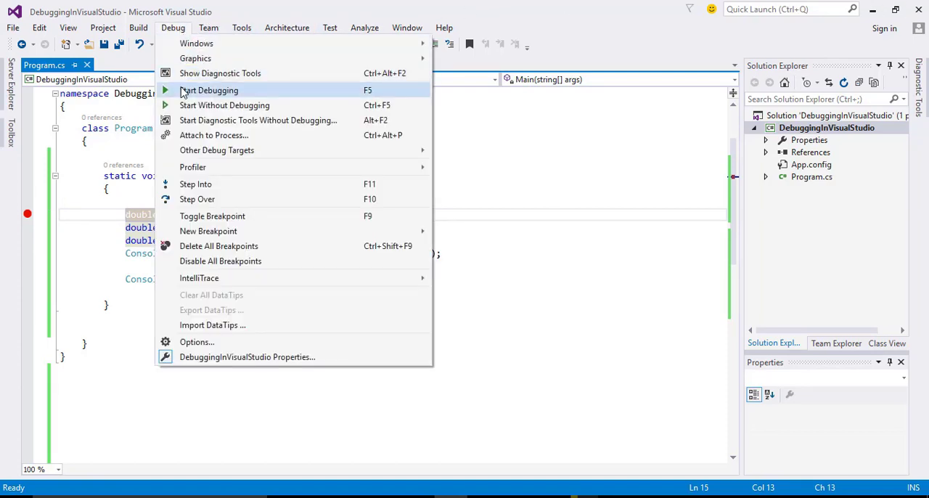
pyautogui.click(209, 90)
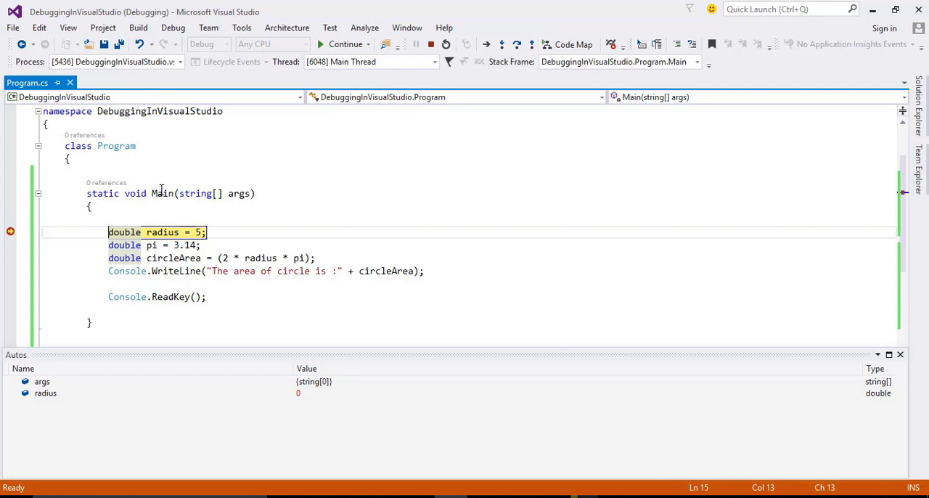
# - Step over the radius declaration so radius is assigned and execution moves to the pi line
pyautogui.press('F10')
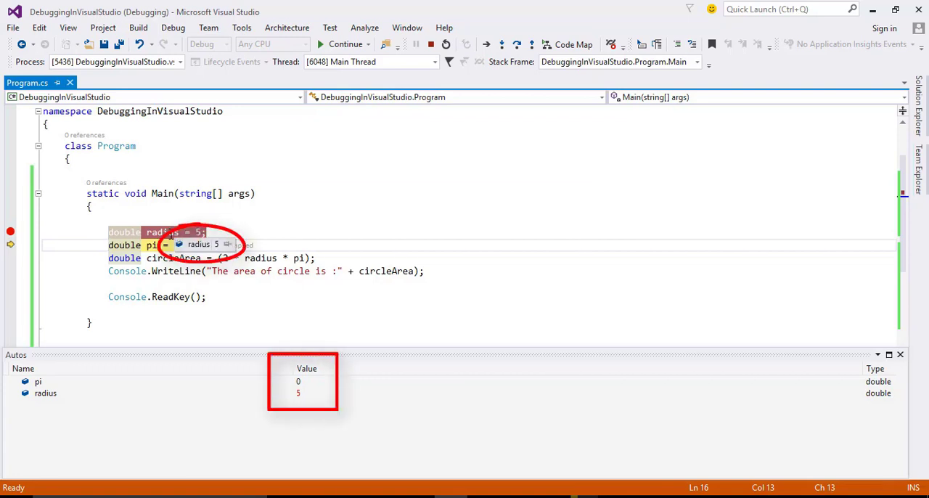
pyautogui.moveTo(218, 249)
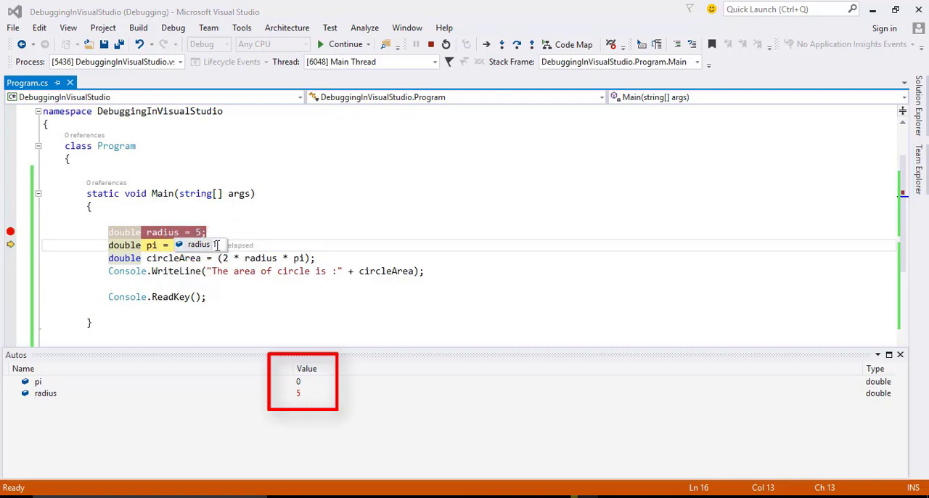
pyautogui.moveTo(215, 244)
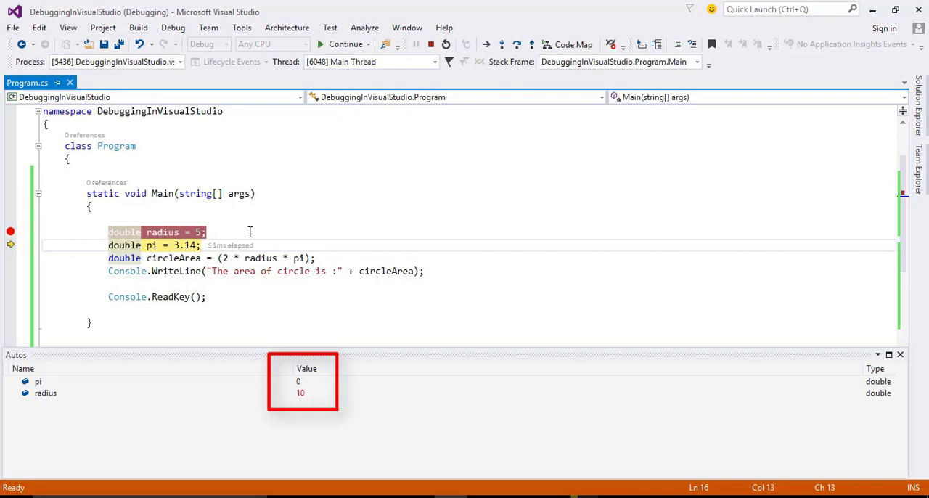
pyautogui.moveTo(302, 404)
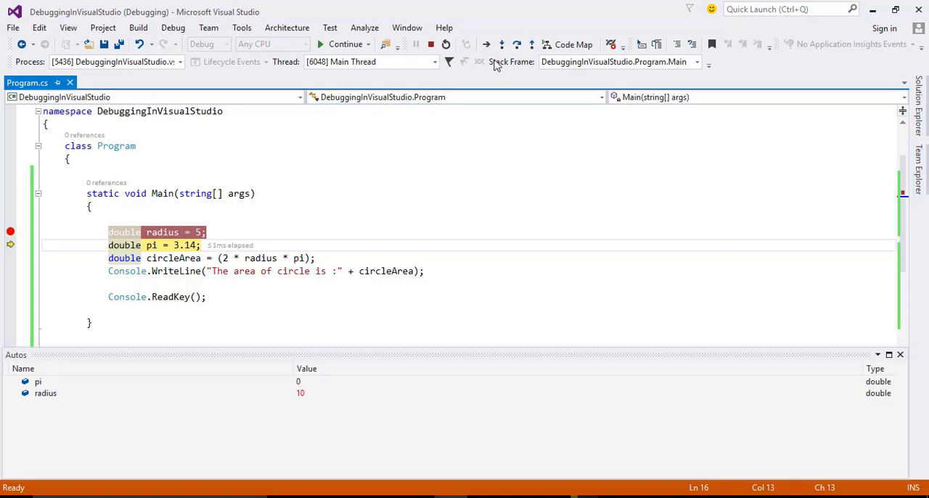
pyautogui.moveTo(502, 44)
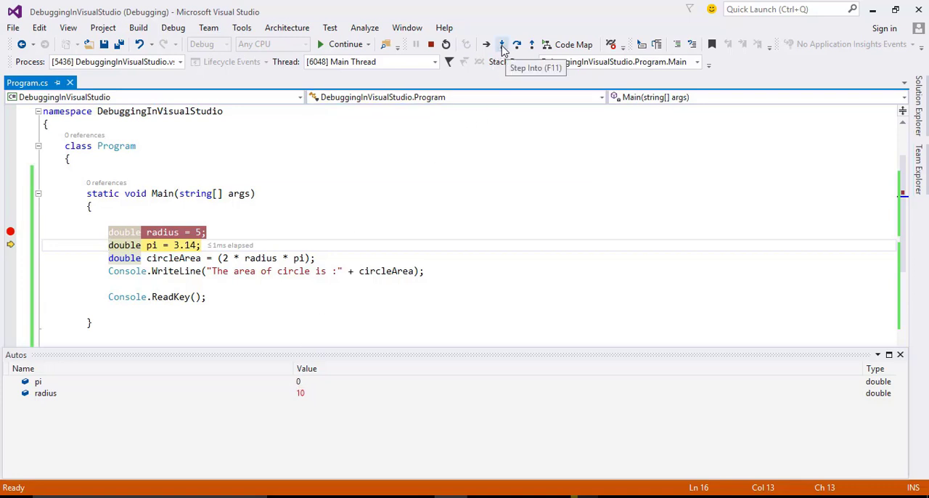
# - Step through the remaining statements until the console reports area 62.8, then close it
pyautogui.click(502, 43)
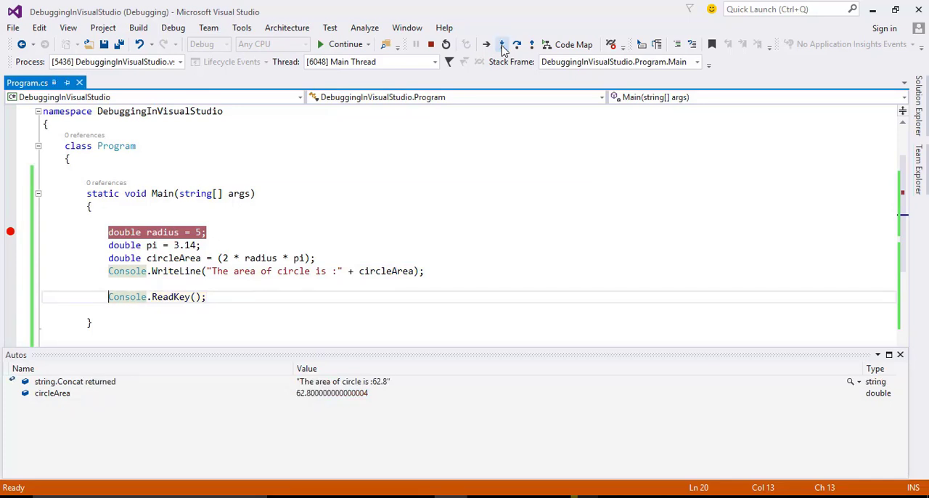
pyautogui.click(484, 44)
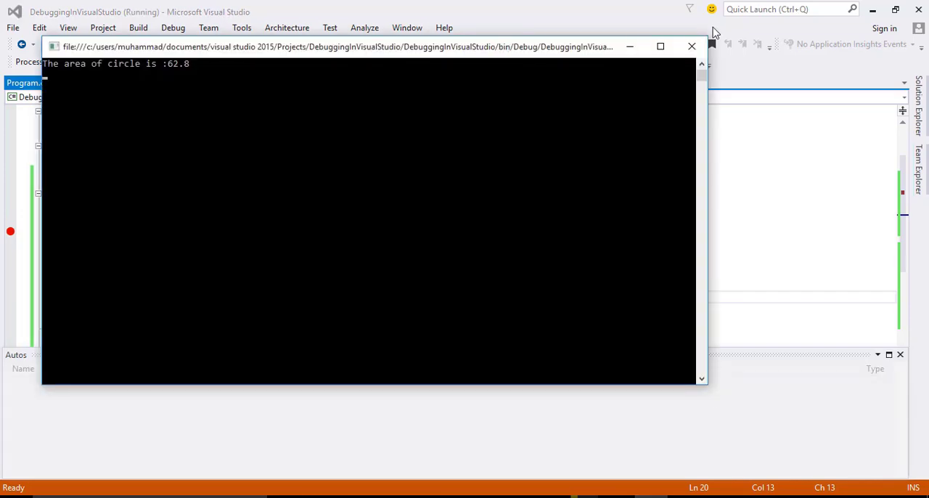
pyautogui.click(690, 47)
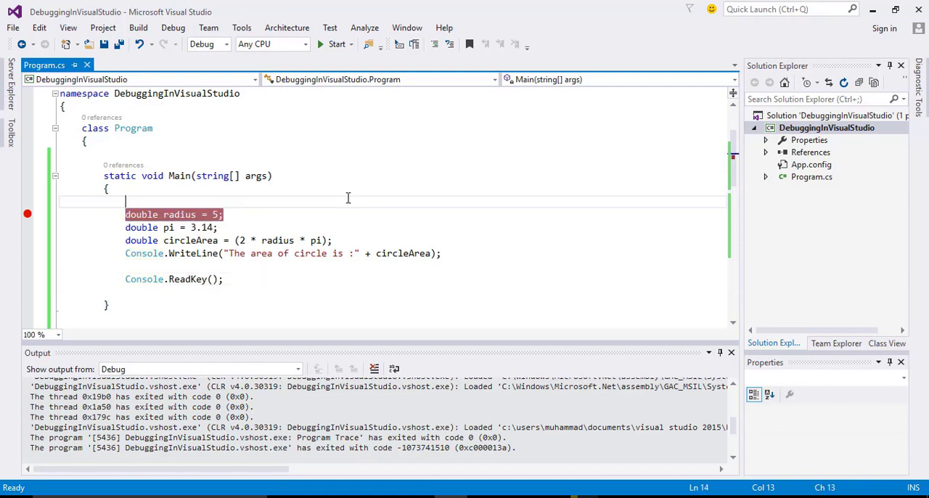
pyautogui.moveTo(289, 209)
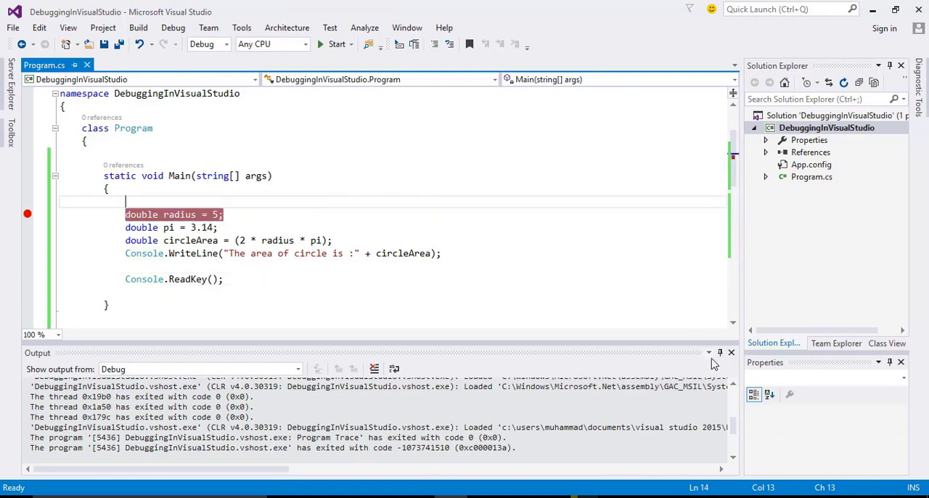
pyautogui.moveTo(731, 352)
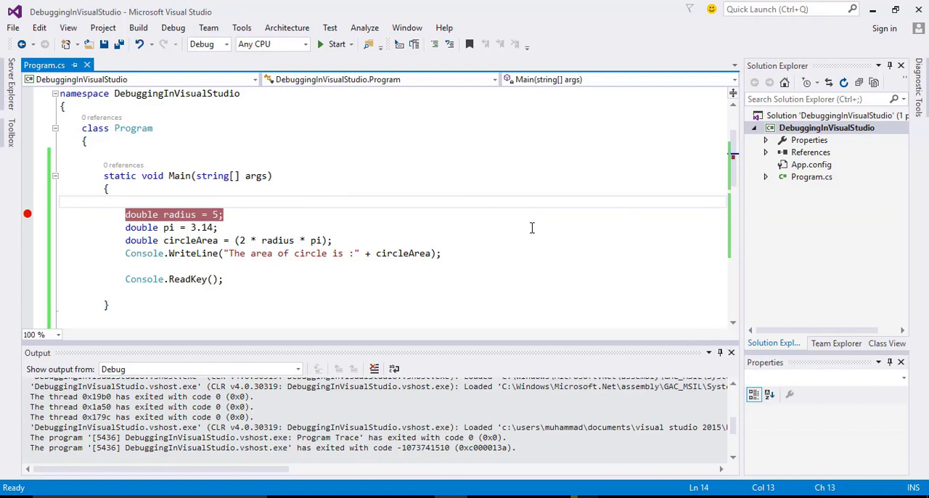
# - Return to the editor with the radius breakpoint kept and reach the Debug menu
pyautogui.scroll(-3)
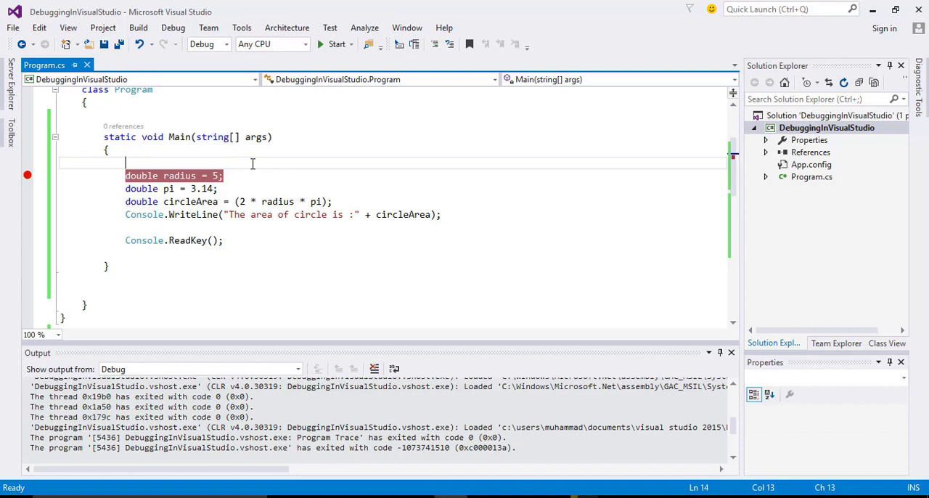
pyautogui.click(173, 27)
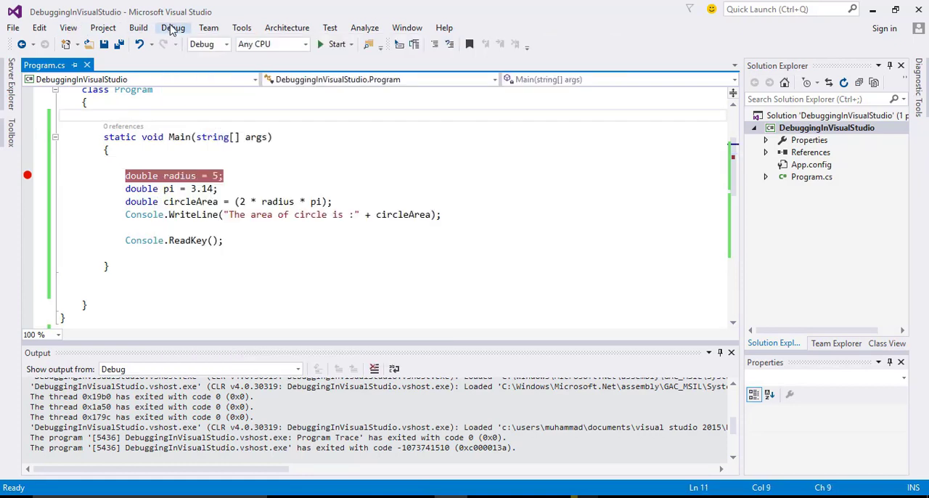
# - Start a new debugging run and execute the radius declaration, inspecting its value
pyautogui.click(173, 28)
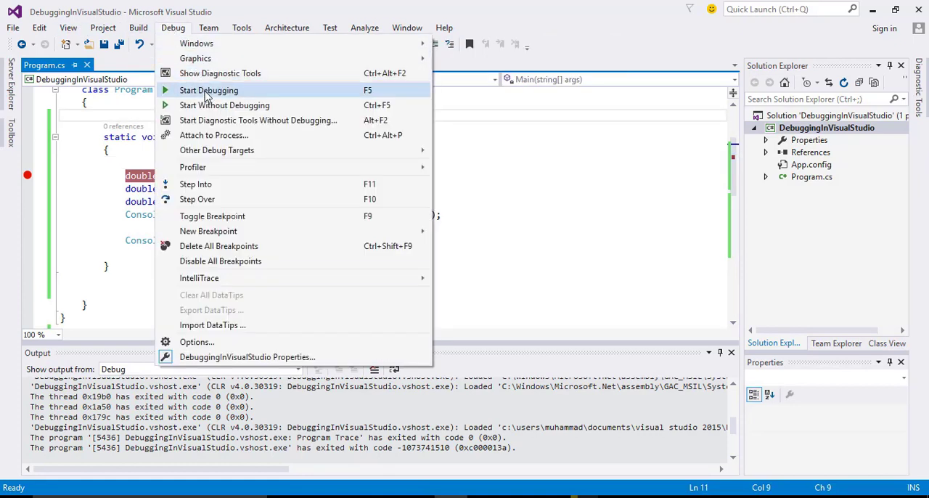
pyautogui.click(209, 90)
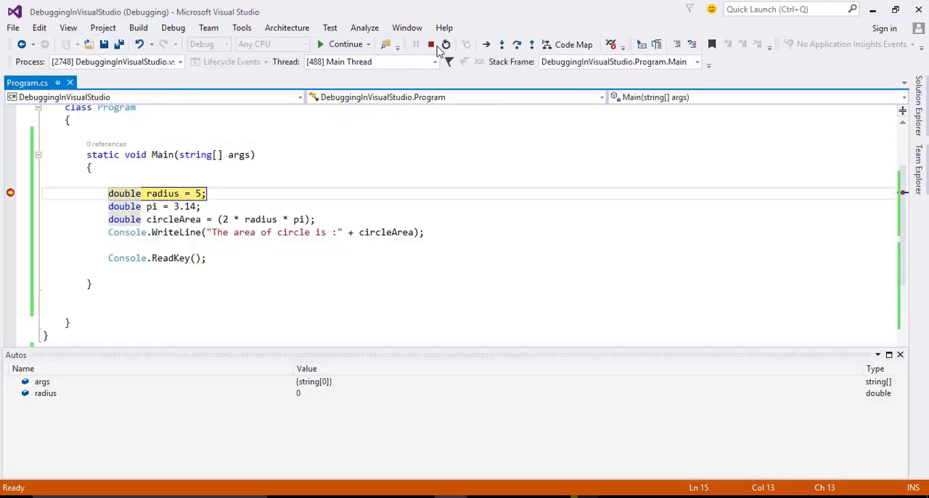
pyautogui.click(502, 44)
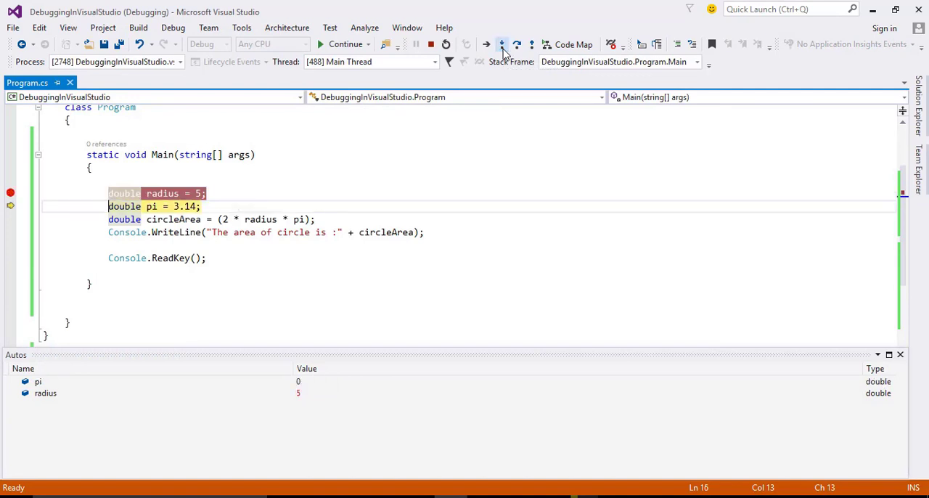
pyautogui.click(502, 44)
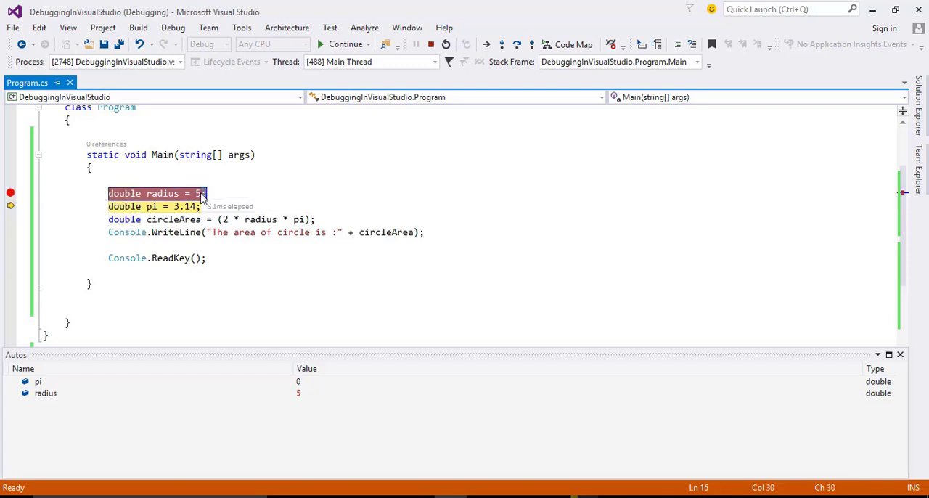
# - Step over the following lines while radius reads 10 instead of 5
pyautogui.press('F10')
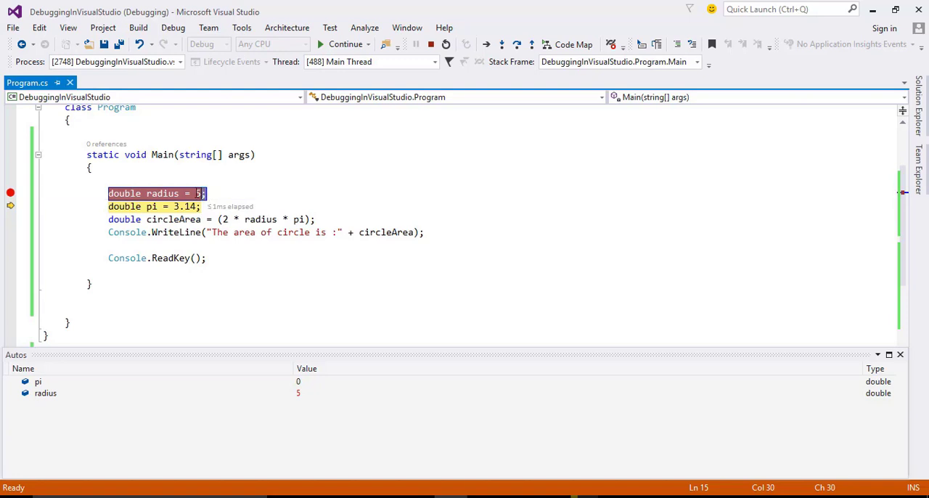
pyautogui.press('F10')
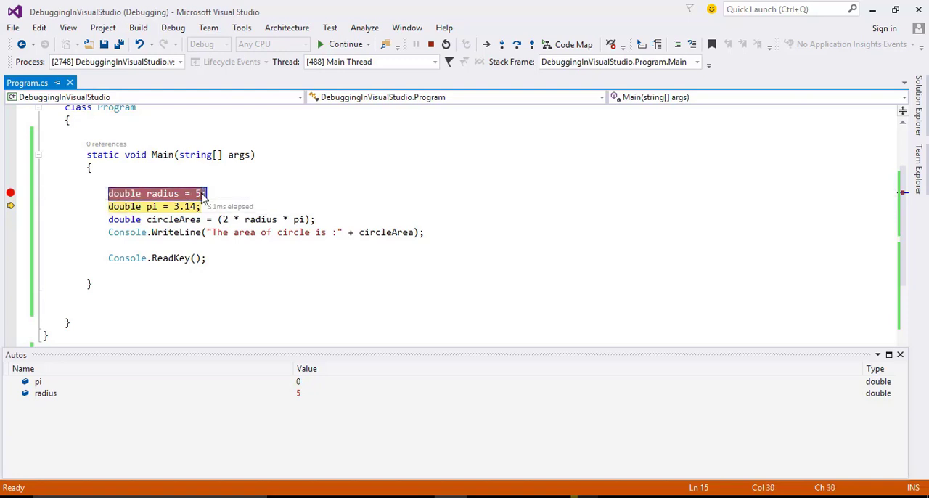
pyautogui.press('F10')
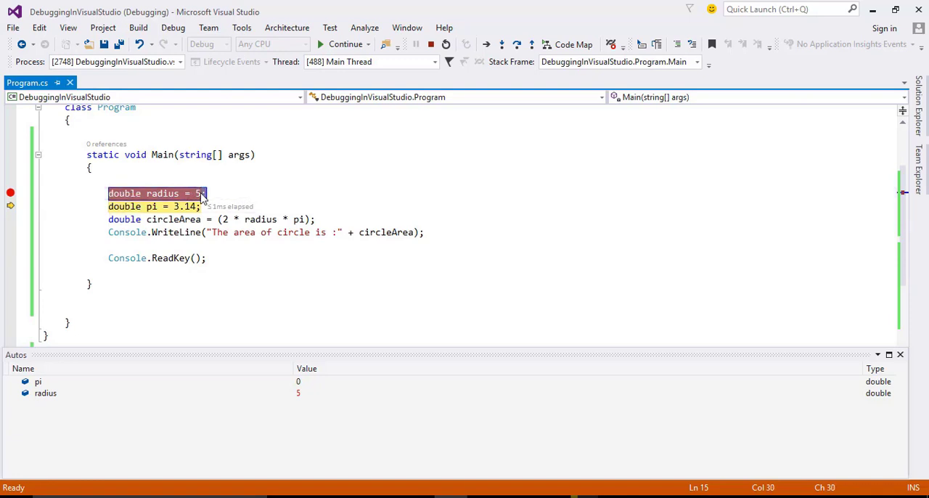
pyautogui.press('F10')
pyautogui.write('10')
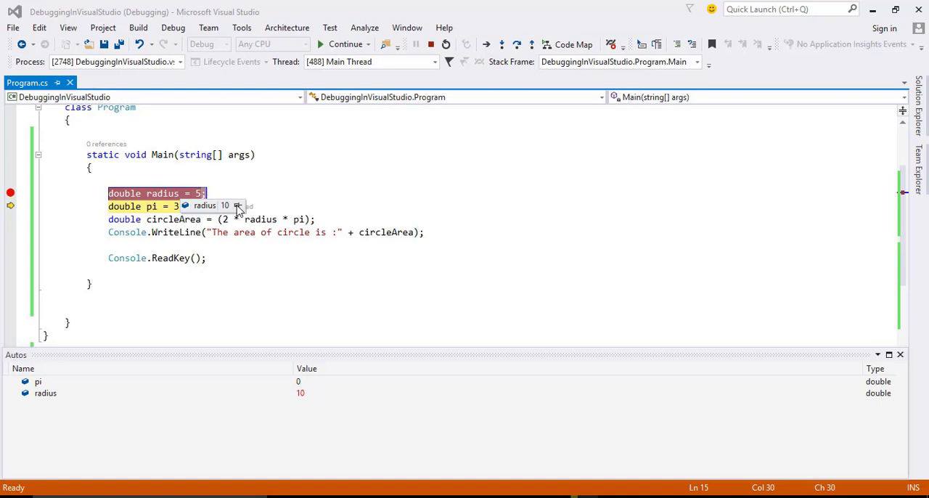
pyautogui.moveTo(240, 211)
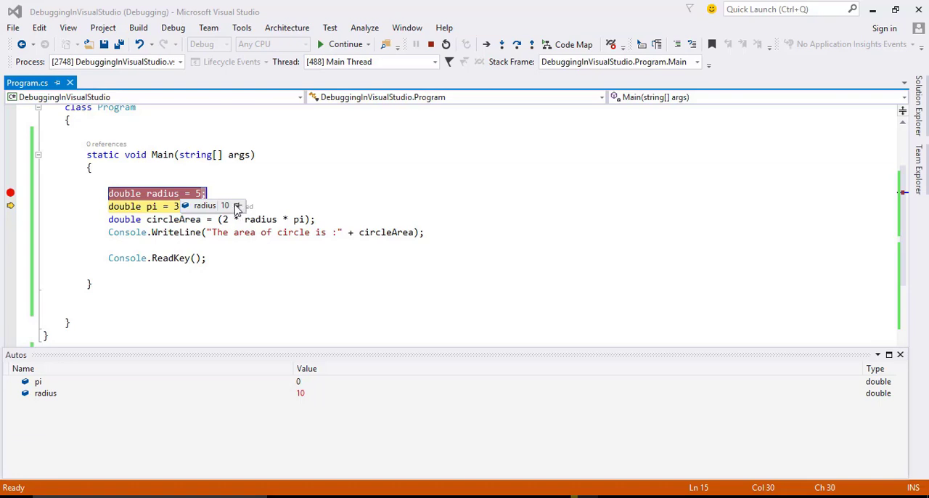
pyautogui.moveTo(239, 211)
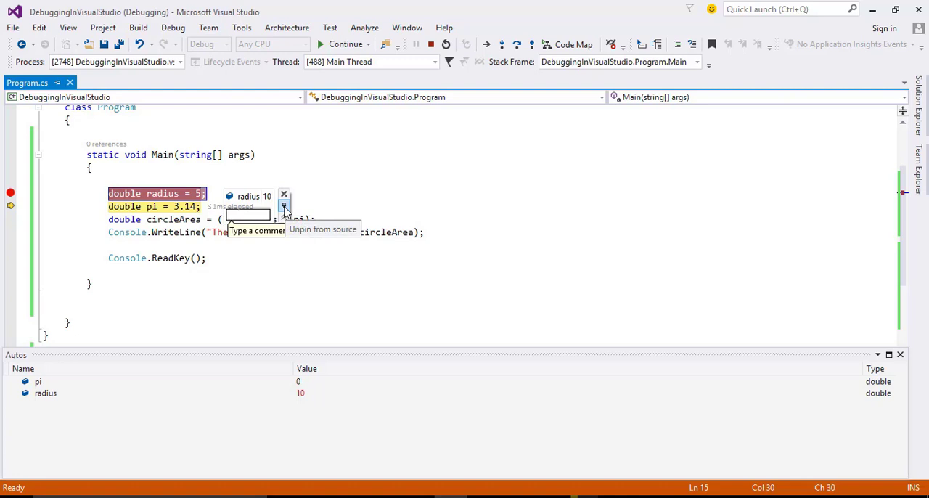
# - Write the comment noting radius is 10 for this debug session on the pinned DataTip
pyautogui.write('Here the value of radius is 10 for this debug session')
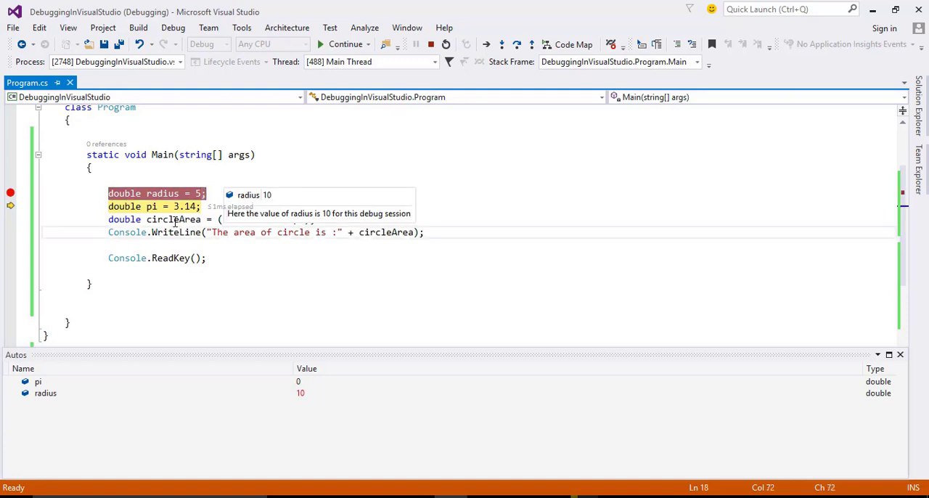
pyautogui.moveTo(502, 44)
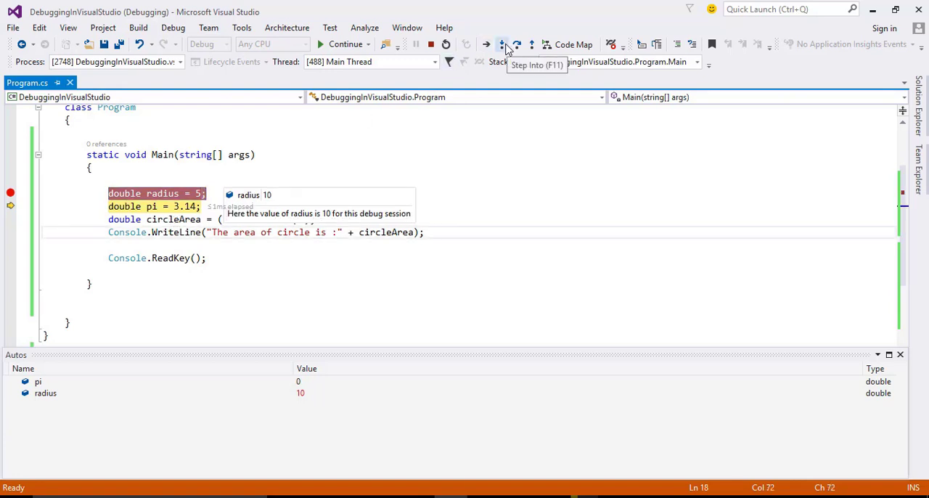
# - Step over the remaining lines until the console prints area 62.8, then close it to end the session
pyautogui.click(516, 43)
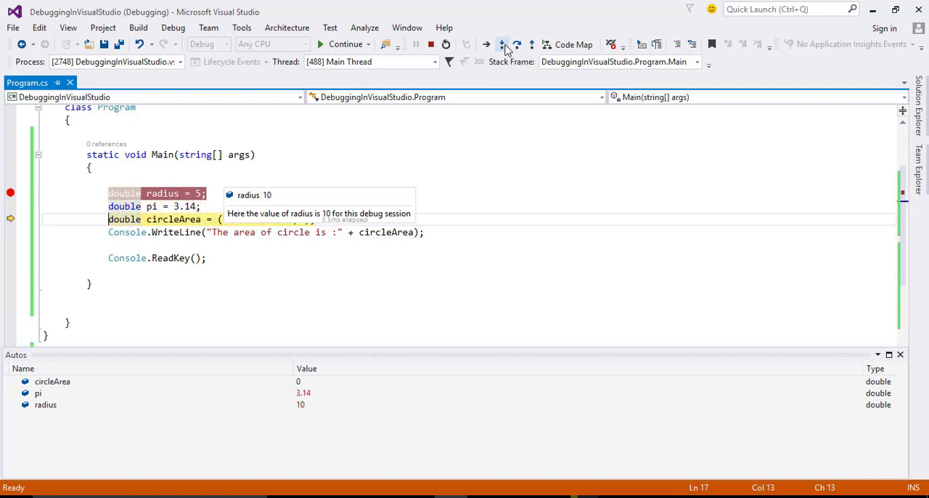
pyautogui.click(502, 44)
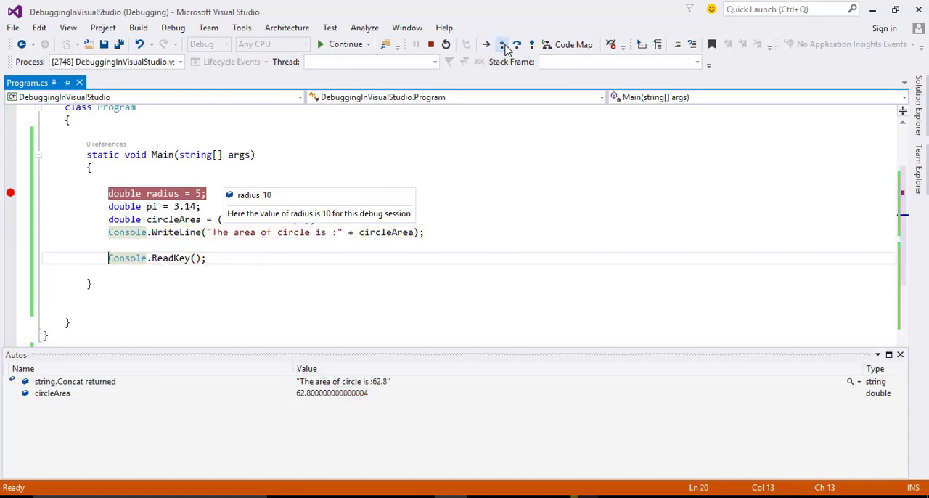
pyautogui.click(502, 44)
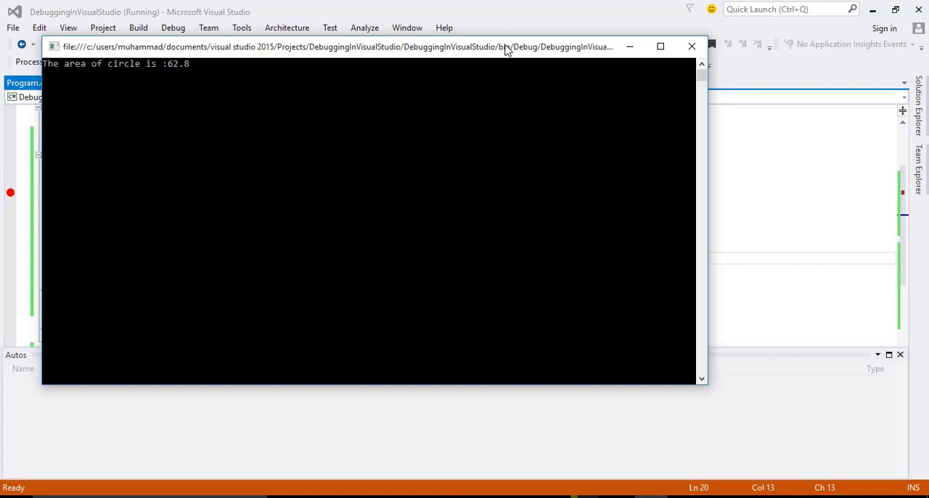
pyautogui.moveTo(690, 46)
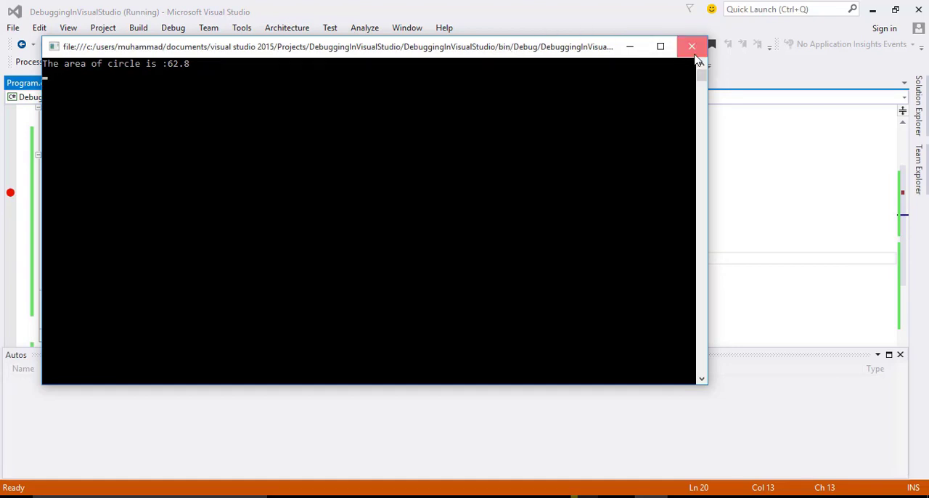
pyautogui.click(690, 46)
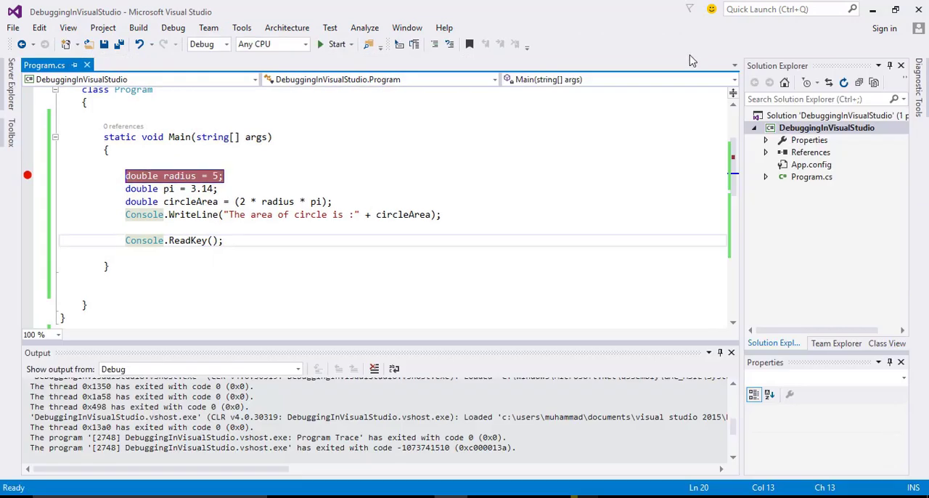